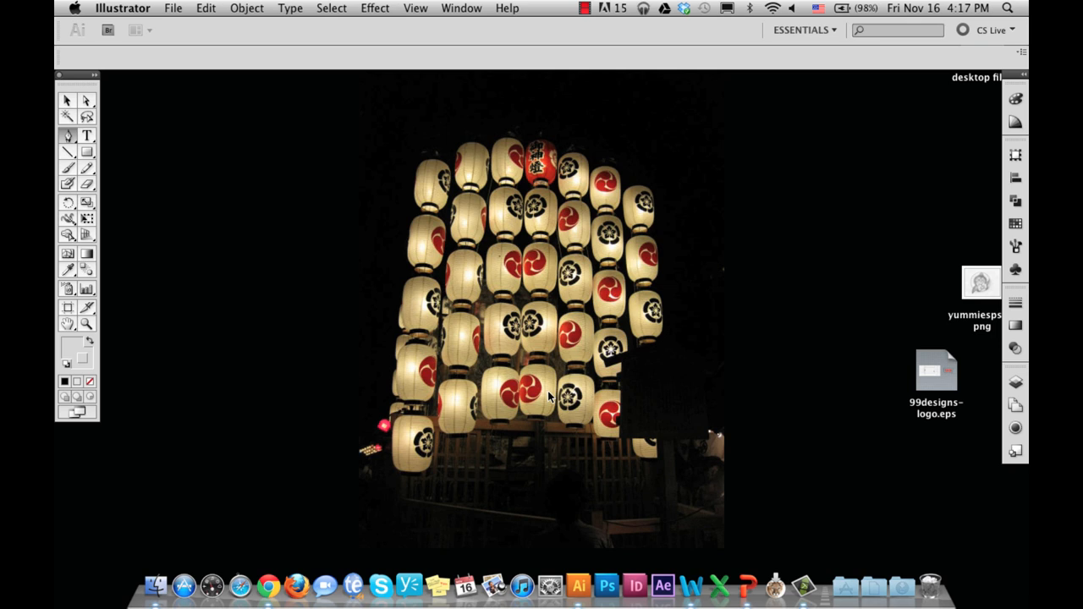
Create a new blank 600 × 600 px document (Untitled-8).
{"action": "left_click", "coordinate": [173, 7]}
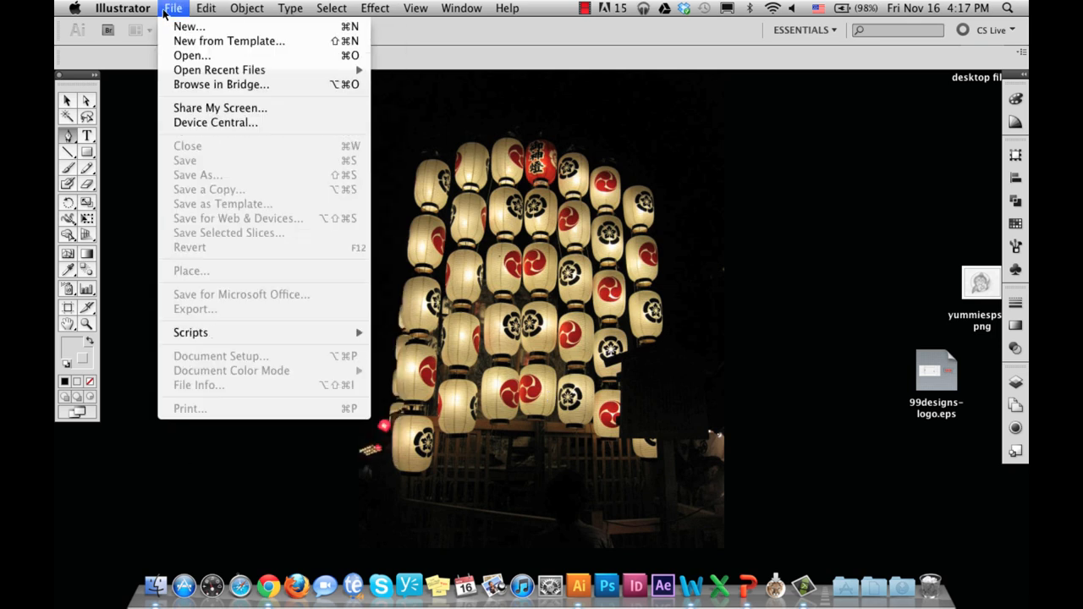
{"action": "left_click", "coordinate": [190, 27]}
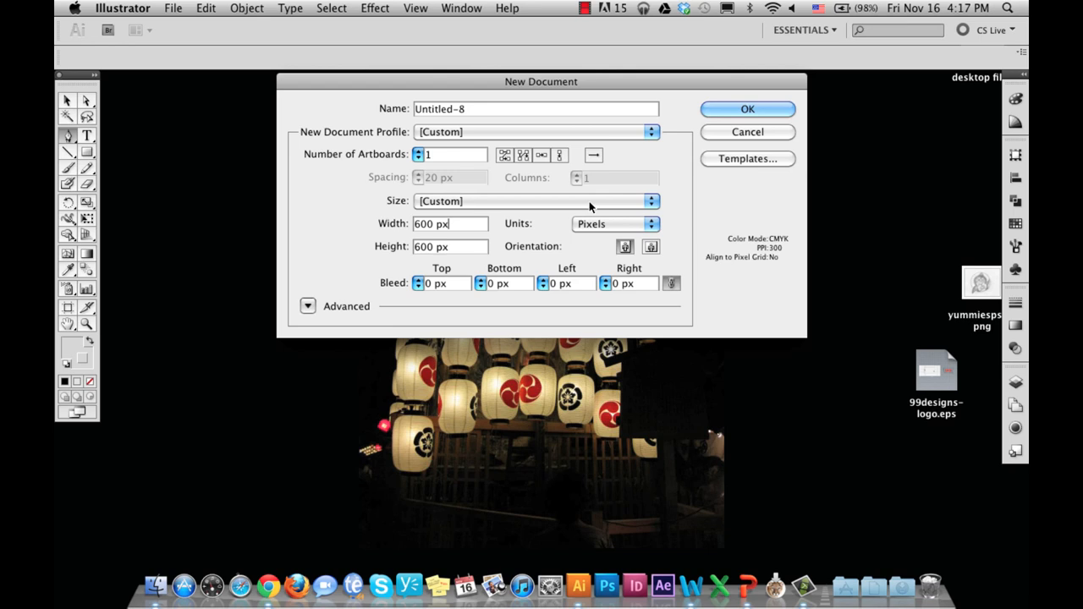
{"action": "left_click", "coordinate": [746, 109]}
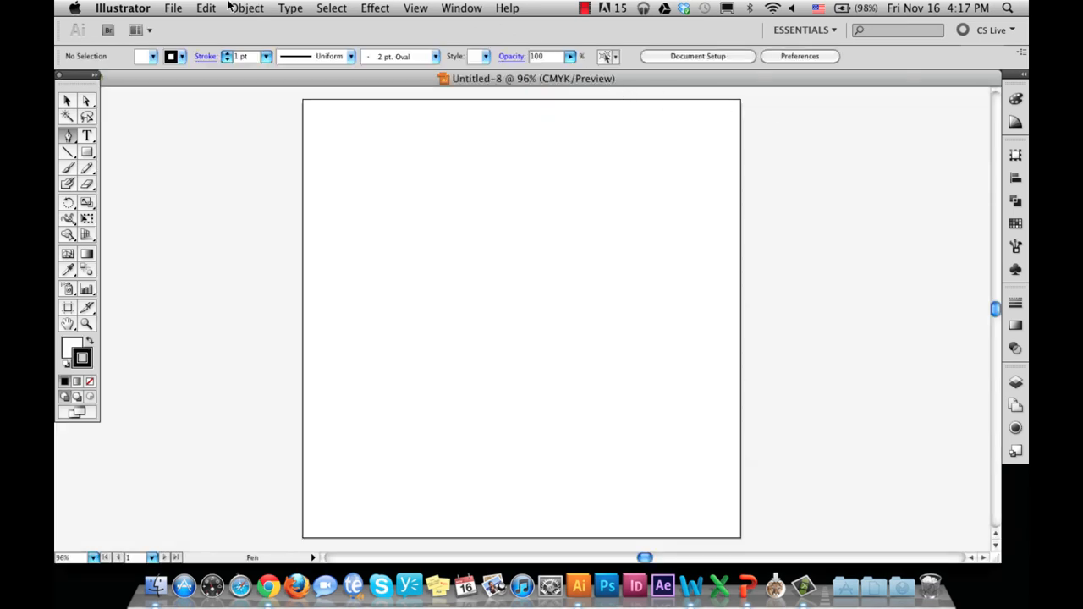
Place the linked sketch image yummiespsd1.png onto the artboard as a tracing reference.
{"action": "left_click", "coordinate": [173, 6]}
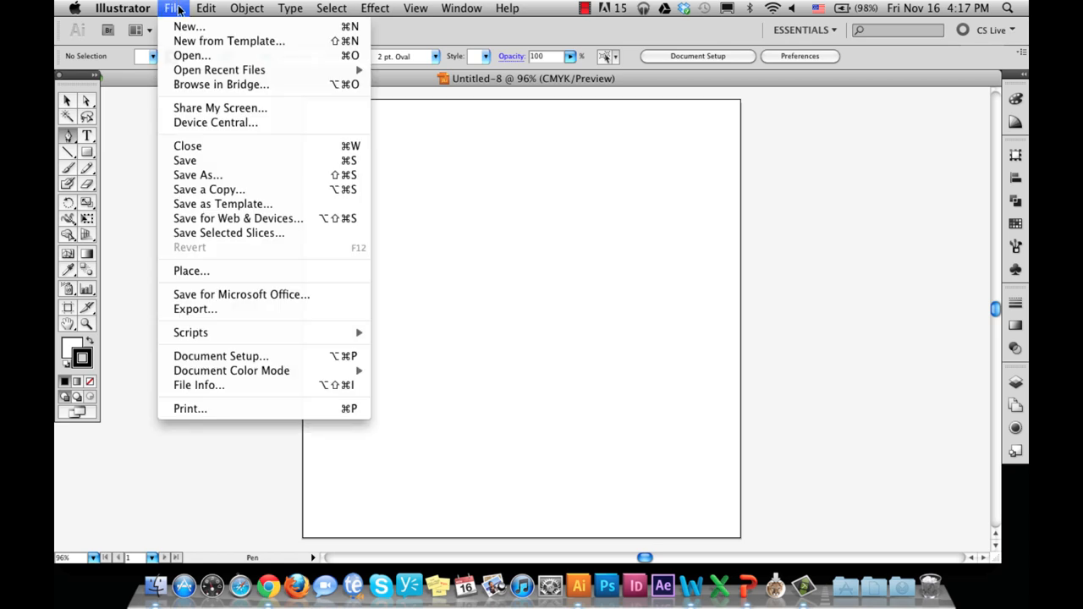
{"action": "left_click", "coordinate": [191, 271]}
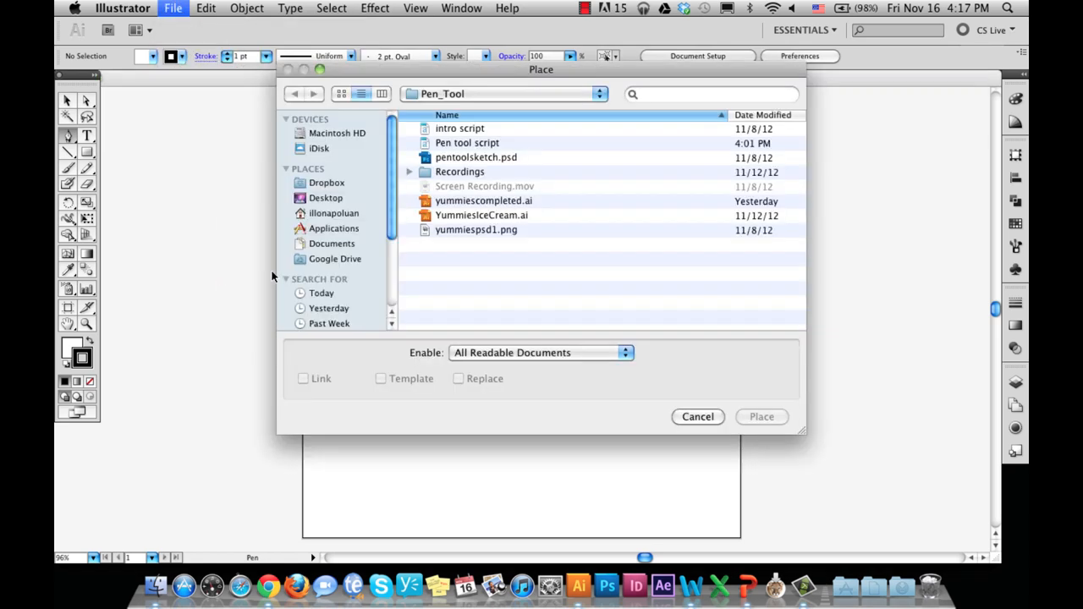
{"action": "left_click", "coordinate": [475, 230]}
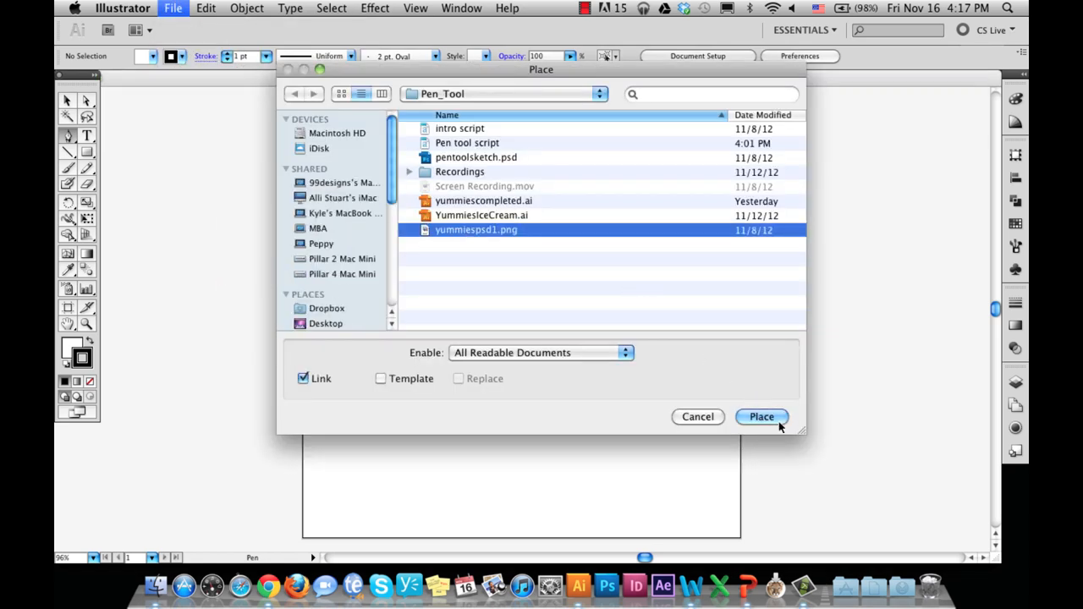
{"action": "left_click", "coordinate": [762, 417]}
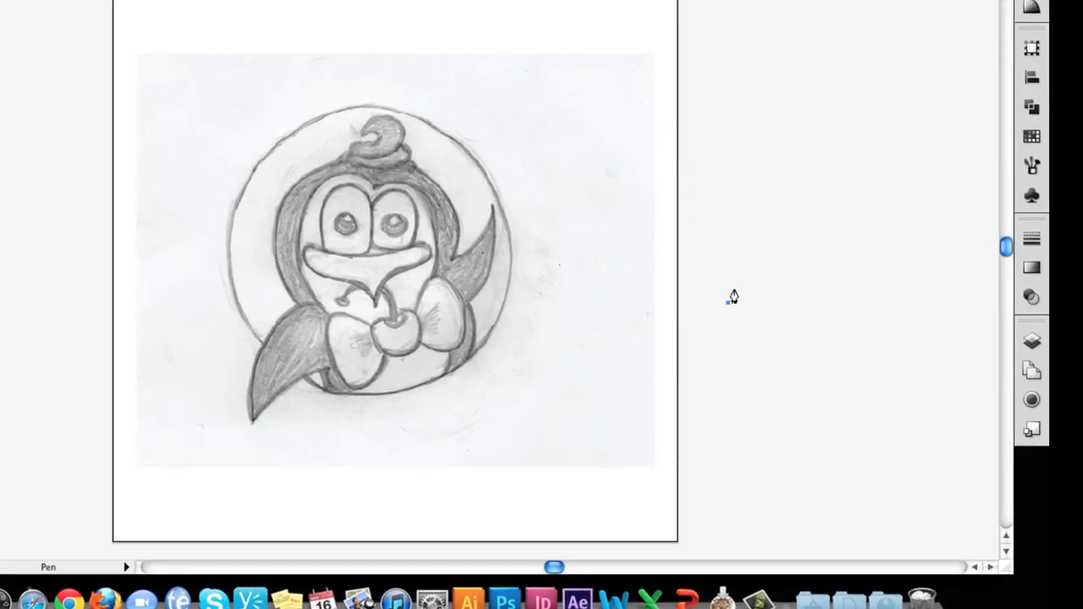
Add Layer 2 above the sketch layer and lock Layer 1.
{"action": "left_click", "coordinate": [1060, 271]}
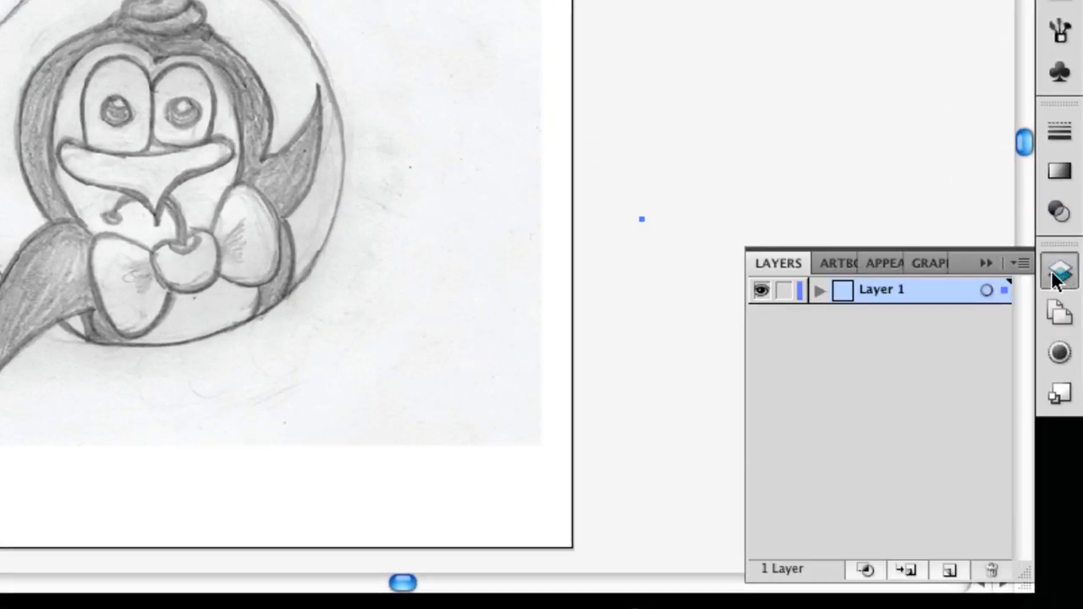
{"action": "left_click", "coordinate": [907, 569]}
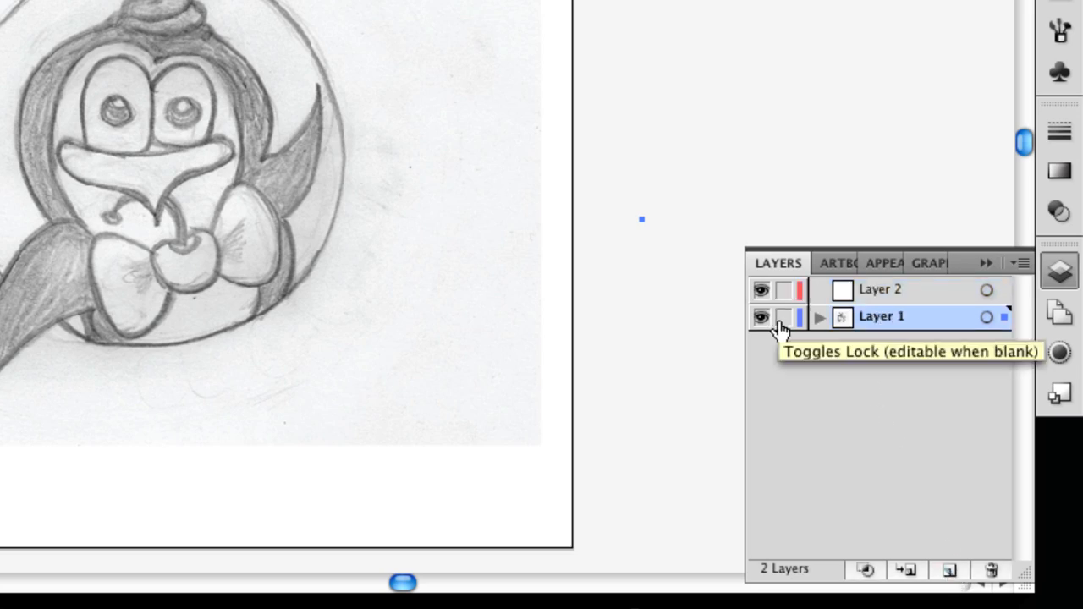
{"action": "left_click", "coordinate": [782, 317]}
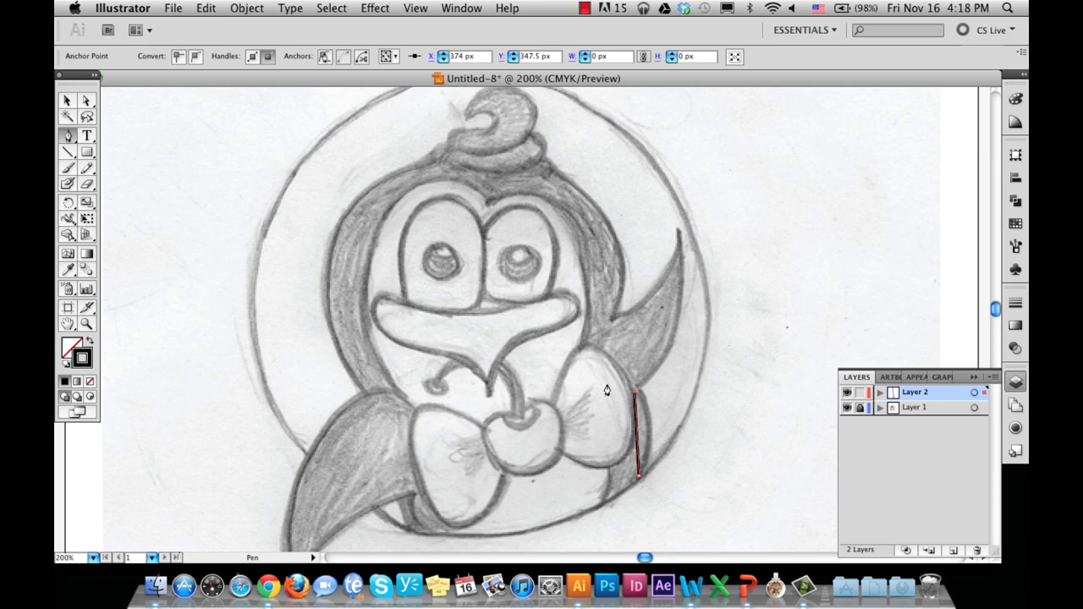
Undo the first pen stroke so the wing-edge curve can be redrawn.
{"action": "left_click", "coordinate": [206, 7]}
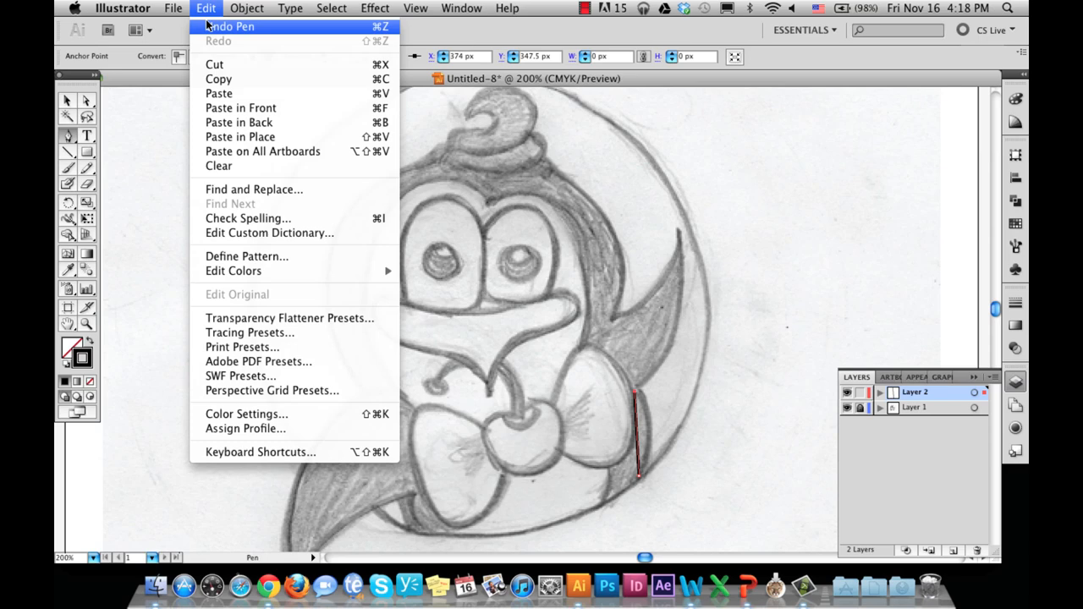
{"action": "left_click", "coordinate": [231, 27]}
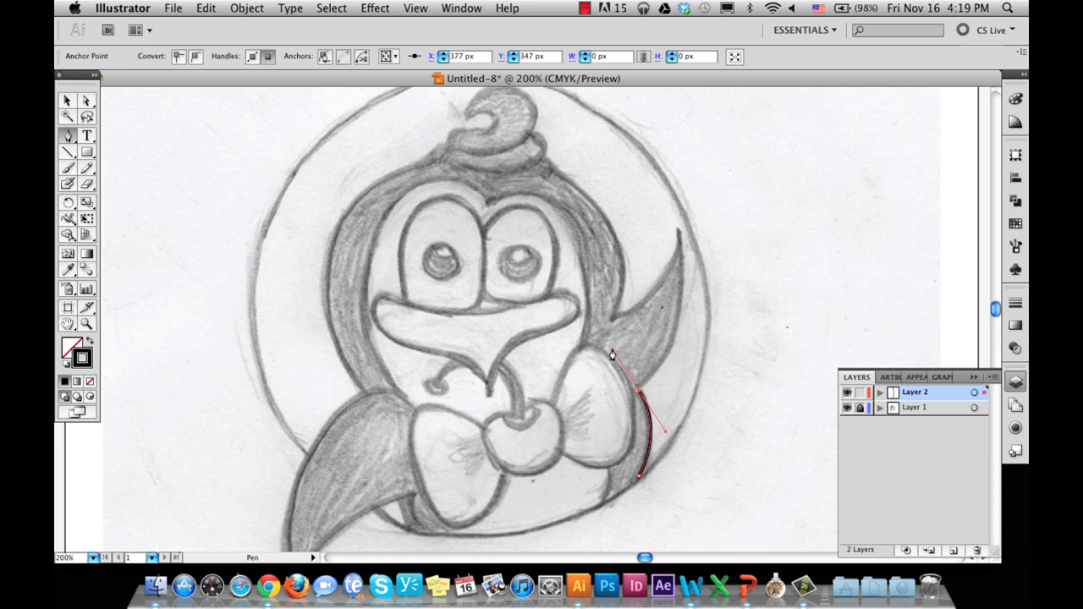
{"action": "mouse_move", "coordinate": [629, 358]}
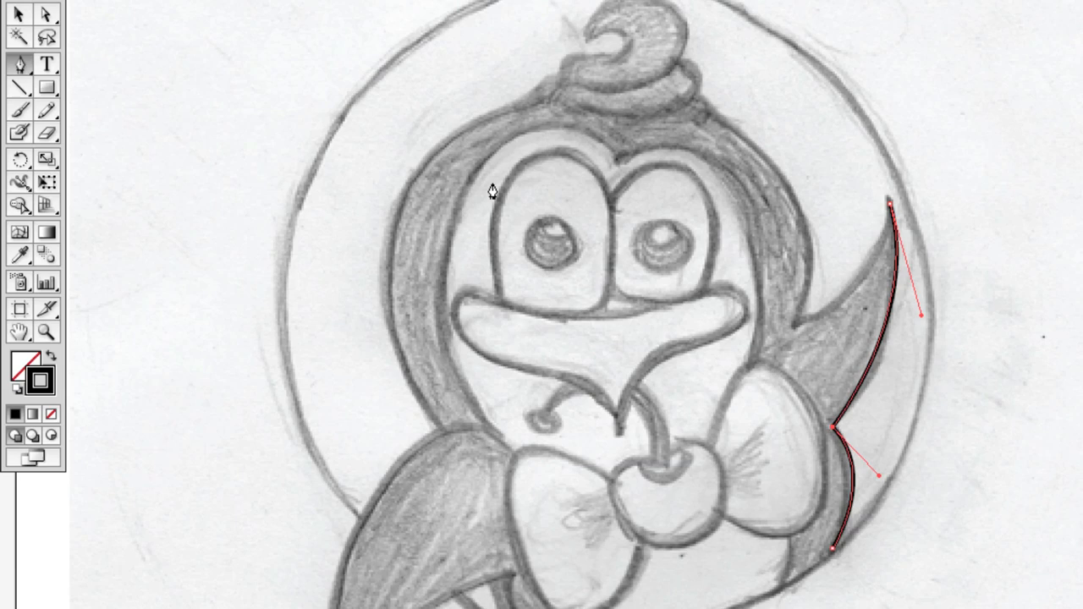
{"action": "mouse_move", "coordinate": [894, 214]}
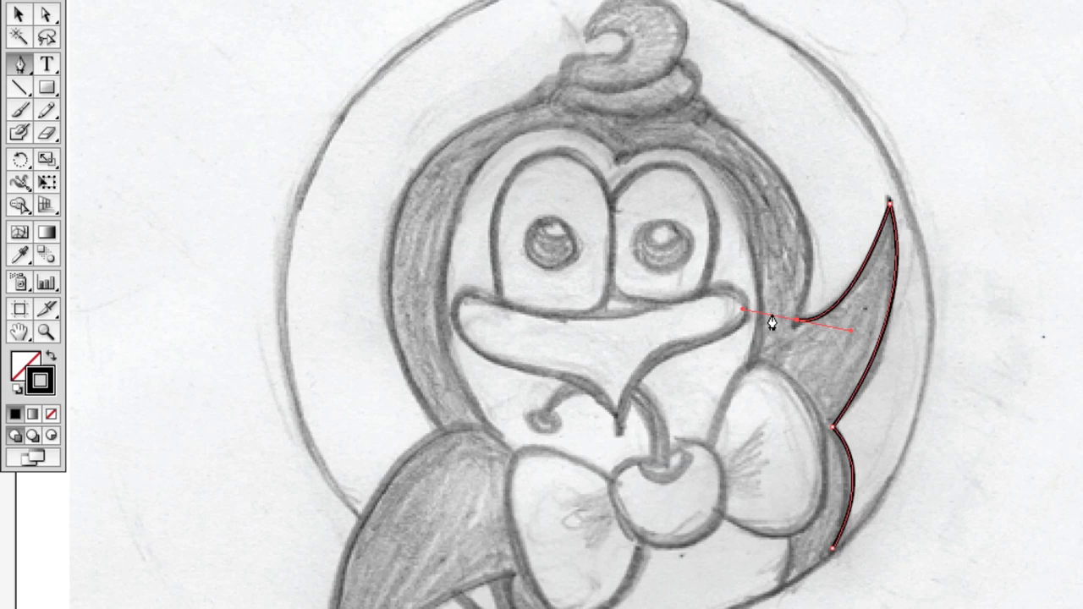
{"action": "mouse_move", "coordinate": [708, 127]}
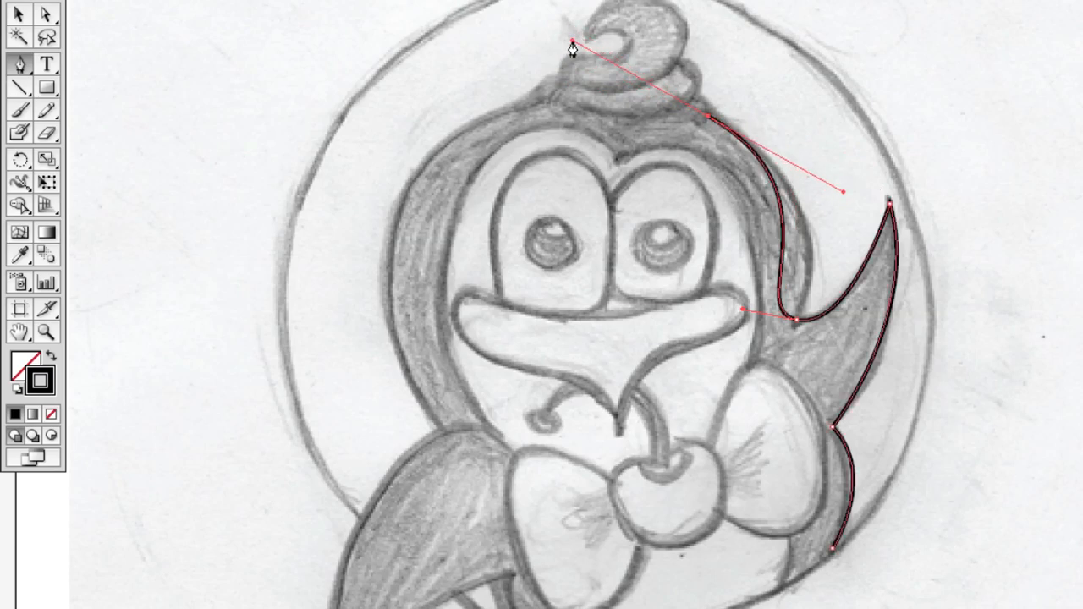
Extend the pen path from the wing up the back of the head to the swirl base.
{"action": "left_click", "coordinate": [169, 10]}
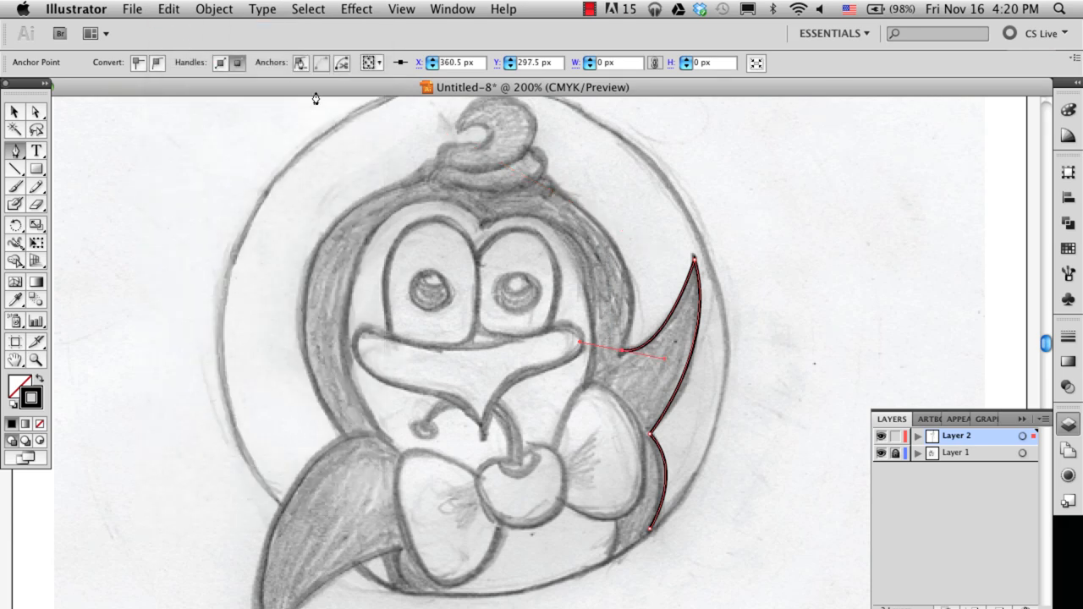
{"action": "mouse_move", "coordinate": [616, 311]}
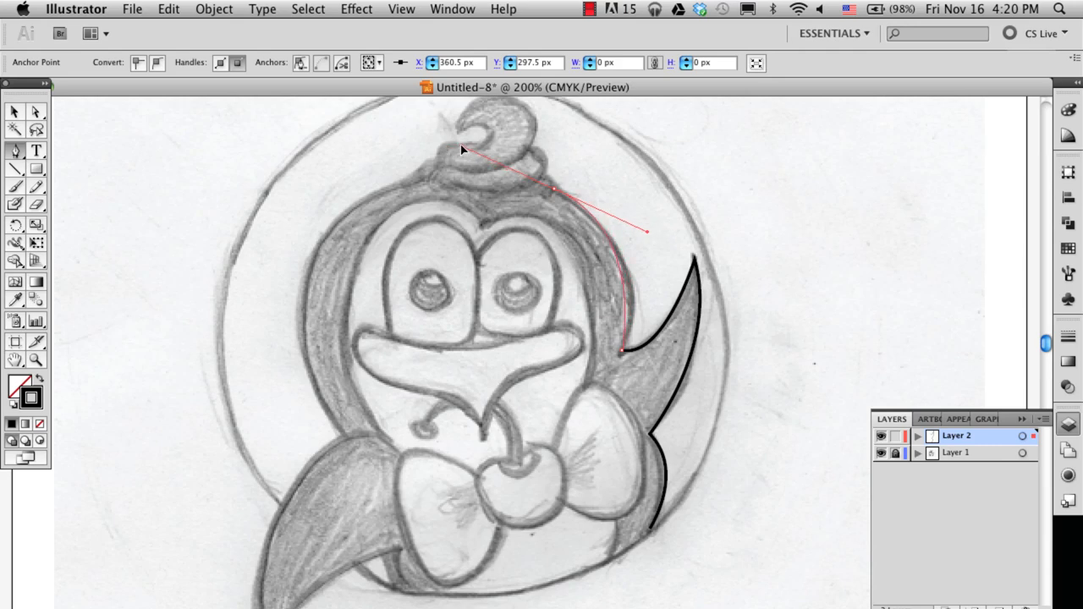
{"action": "left_click_drag", "start_coordinate": [460, 149], "coordinate": [447, 132]}
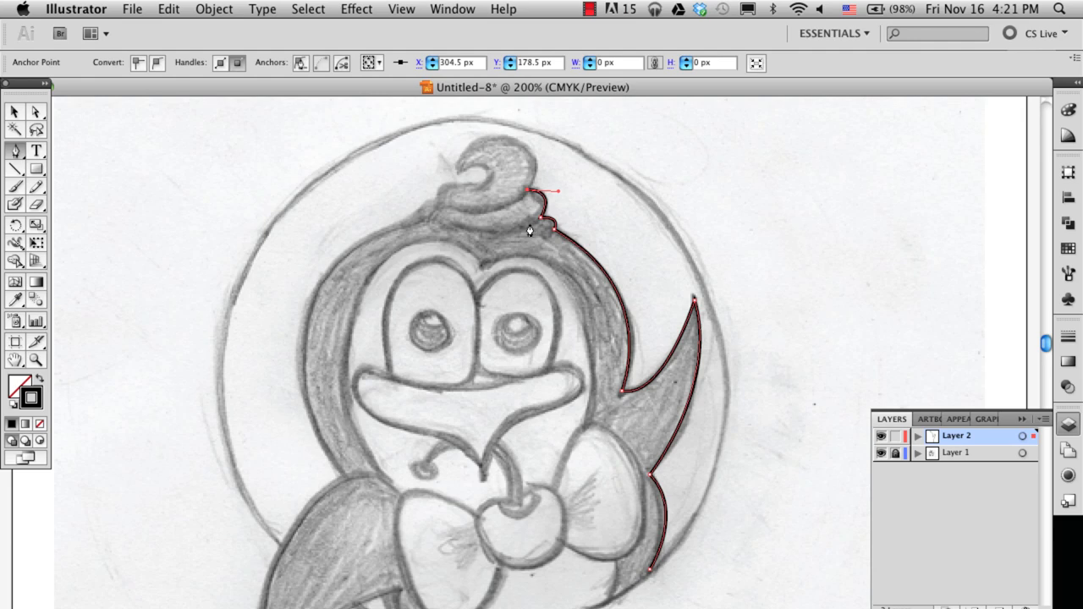
{"action": "mouse_move", "coordinate": [533, 268]}
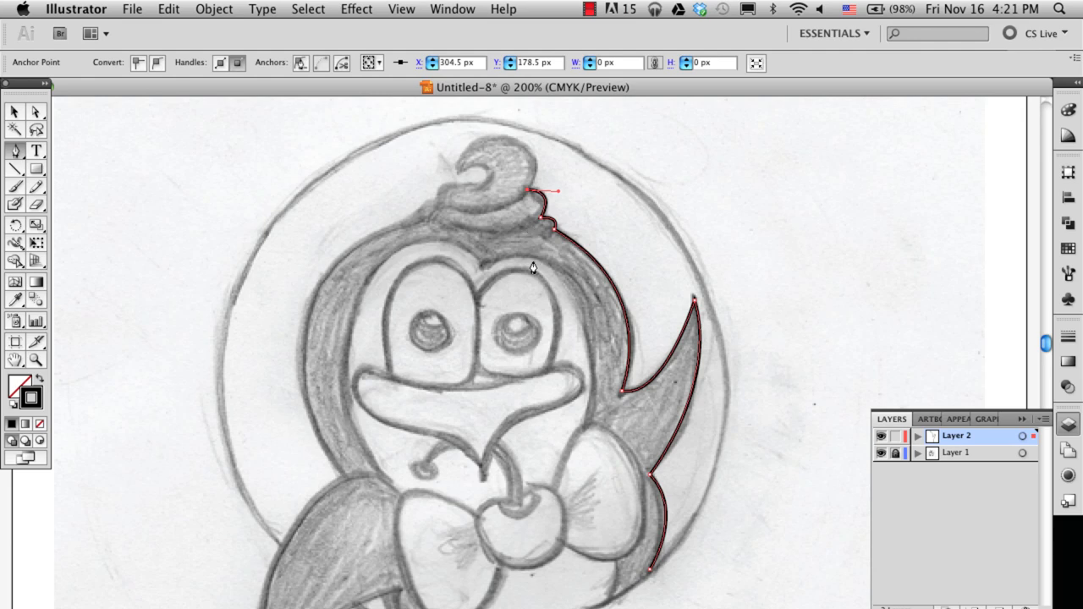